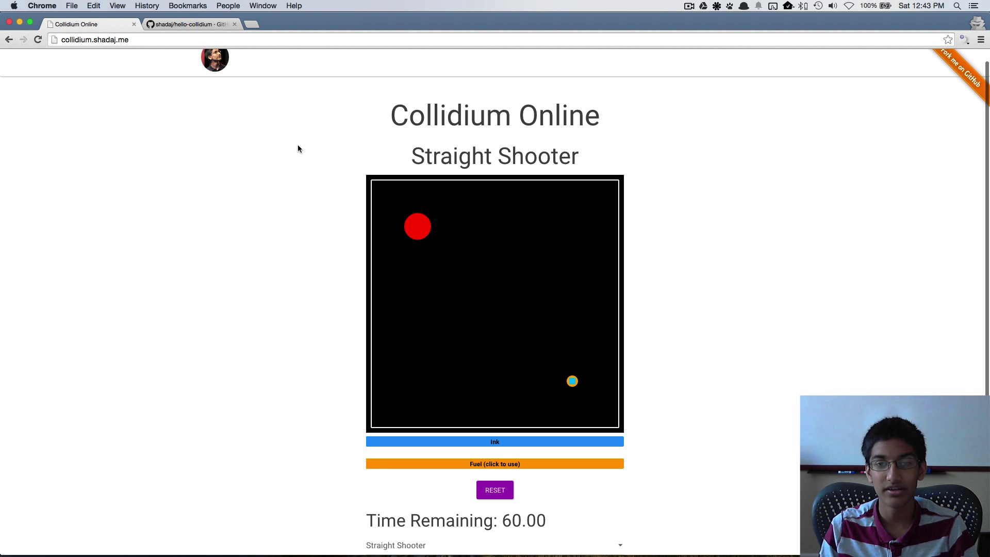
mouse_move(290, 152)
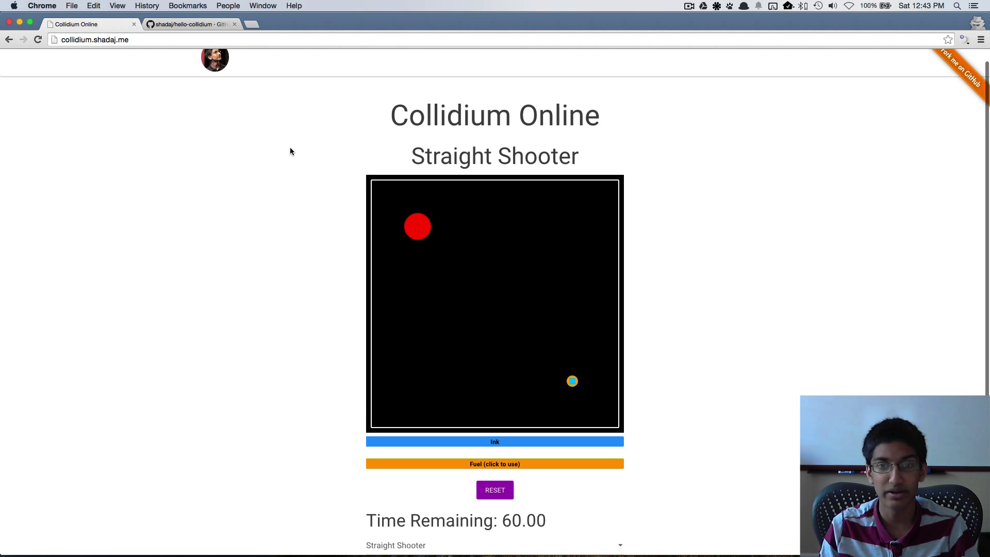
mouse_move(303, 148)
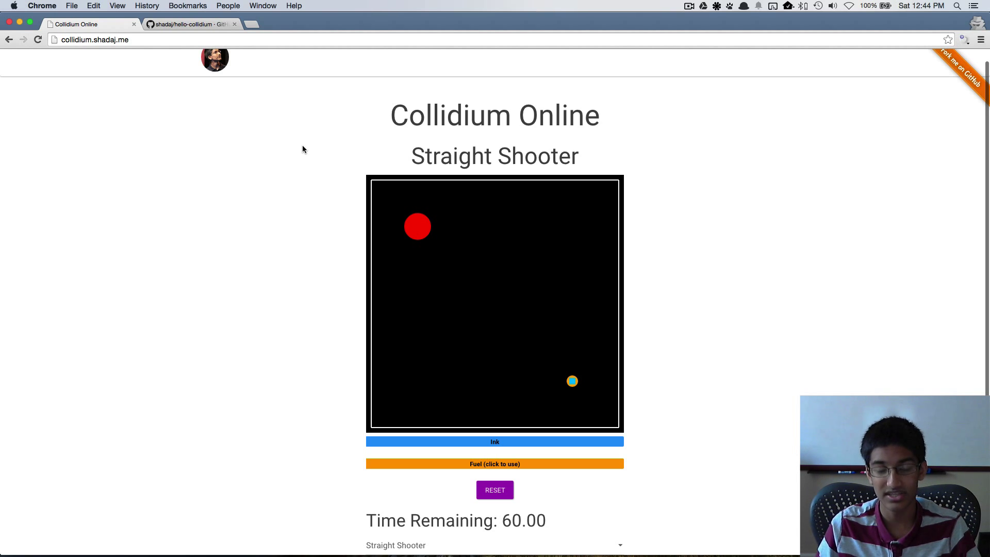
mouse_move(480, 206)
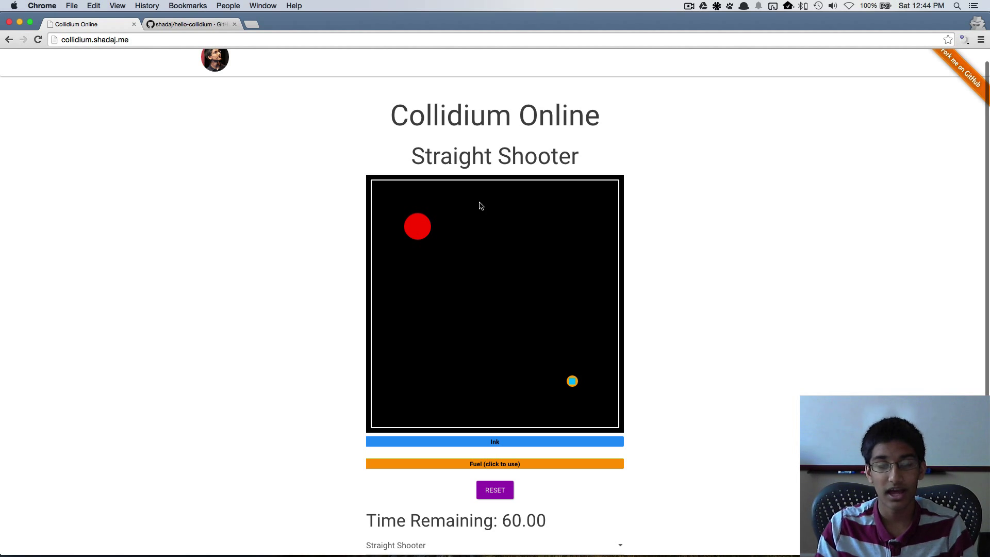
mouse_move(572, 381)
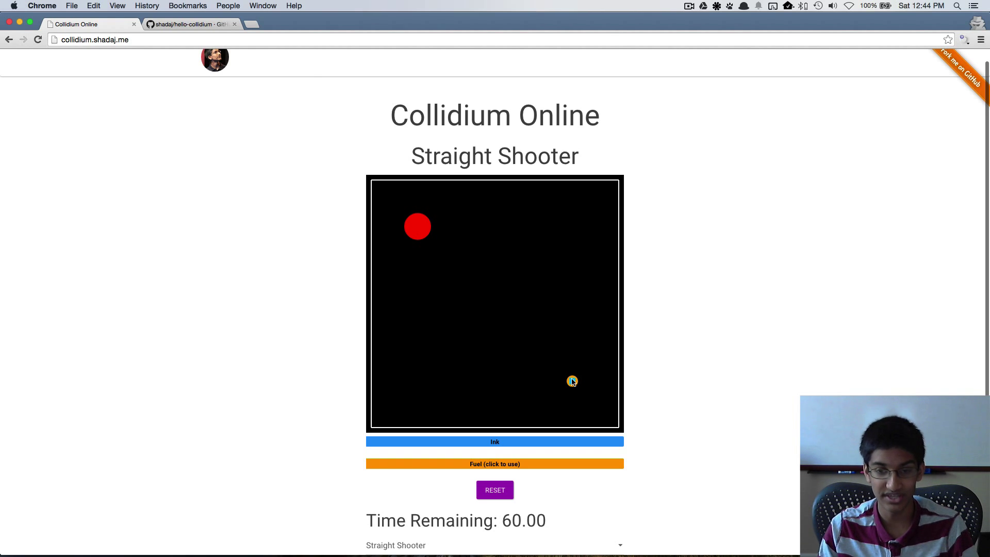
mouse_move(571, 386)
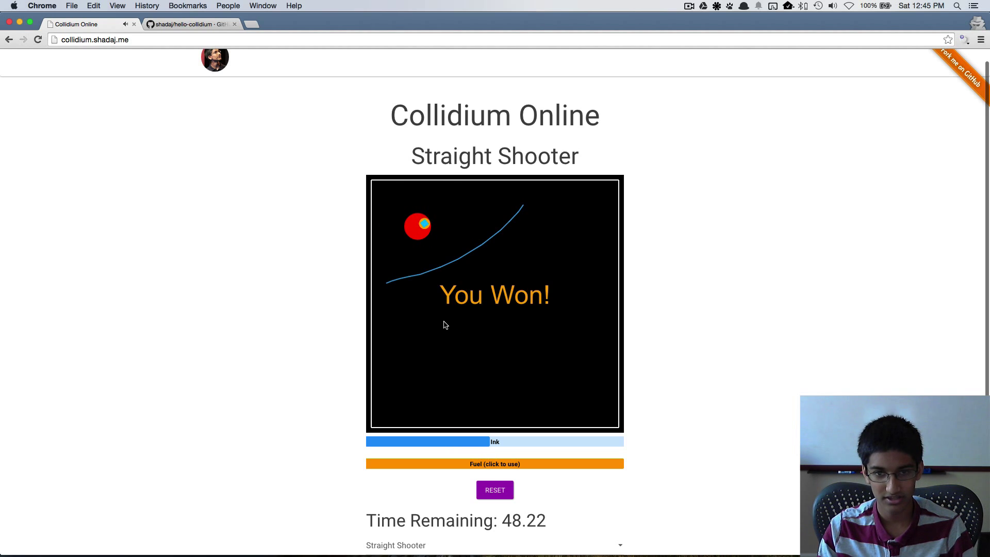
Advance from the won Straight Shooter level to the Gotta Go Around level.
left_click(495, 490)
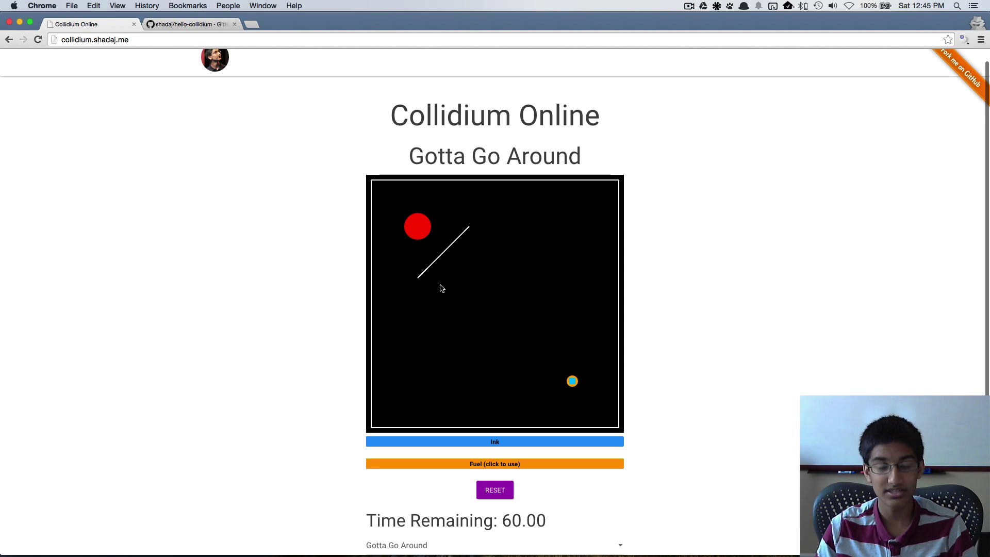
left_click(262, 6)
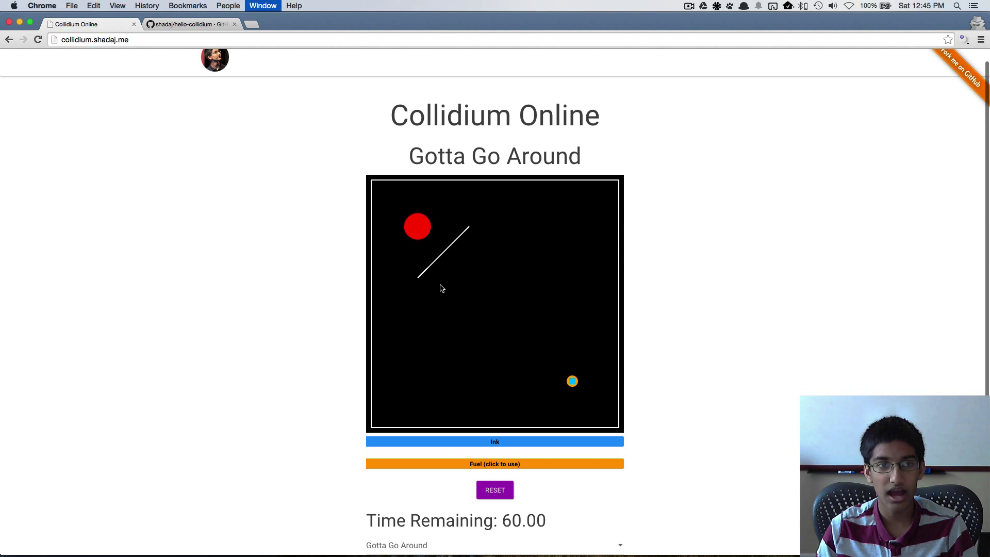
Show the shadaj/hello-collidium repository on its part1 branch with the README.
left_click(189, 25)
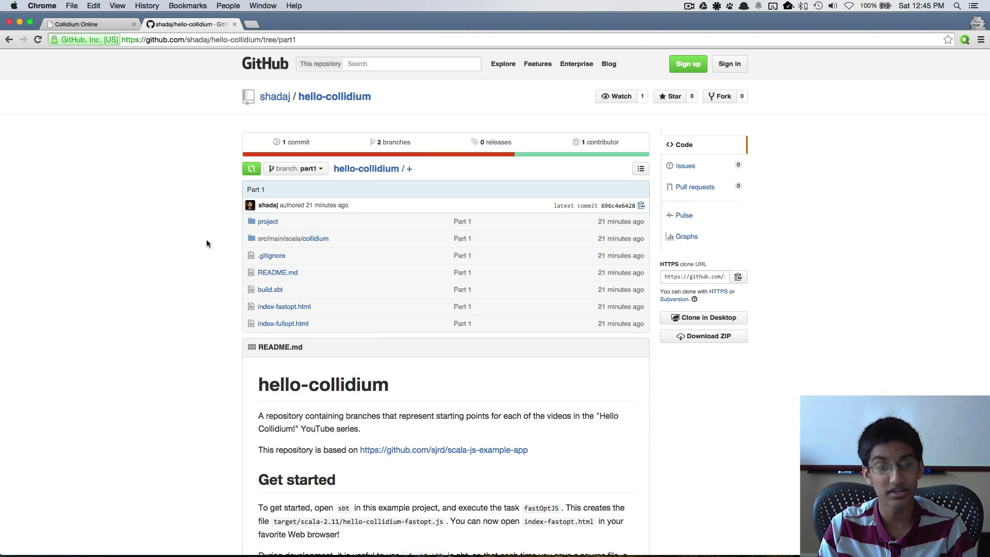
mouse_move(216, 225)
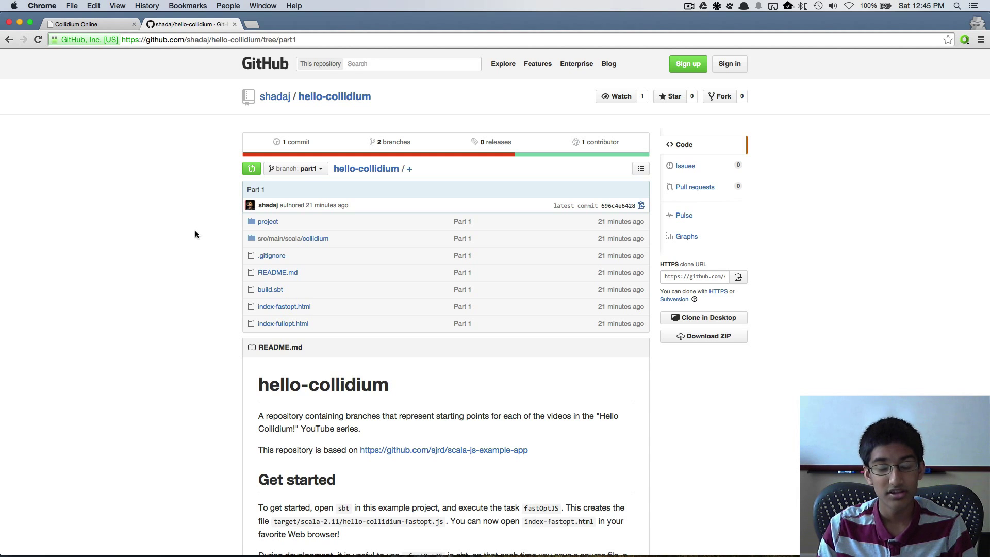
left_click(295, 168)
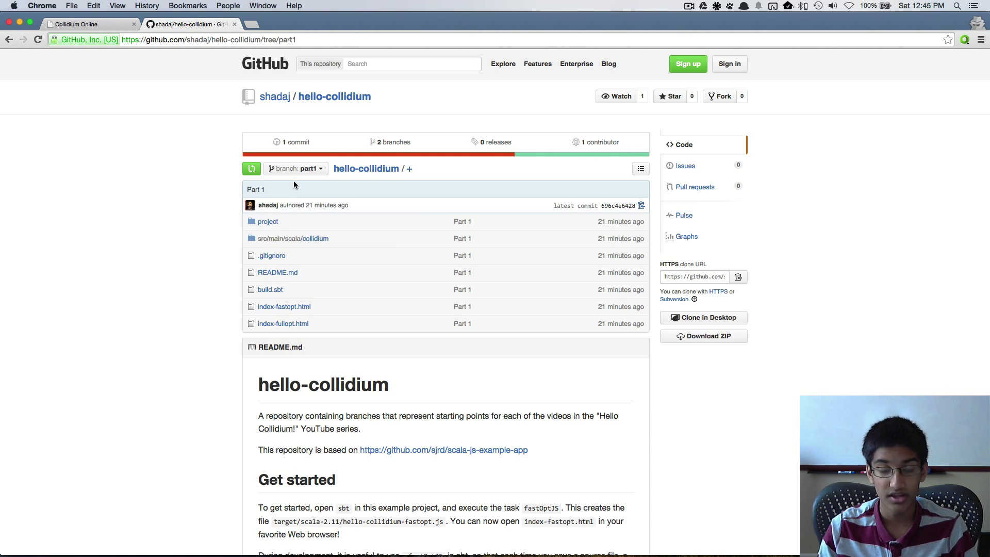
mouse_move(306, 180)
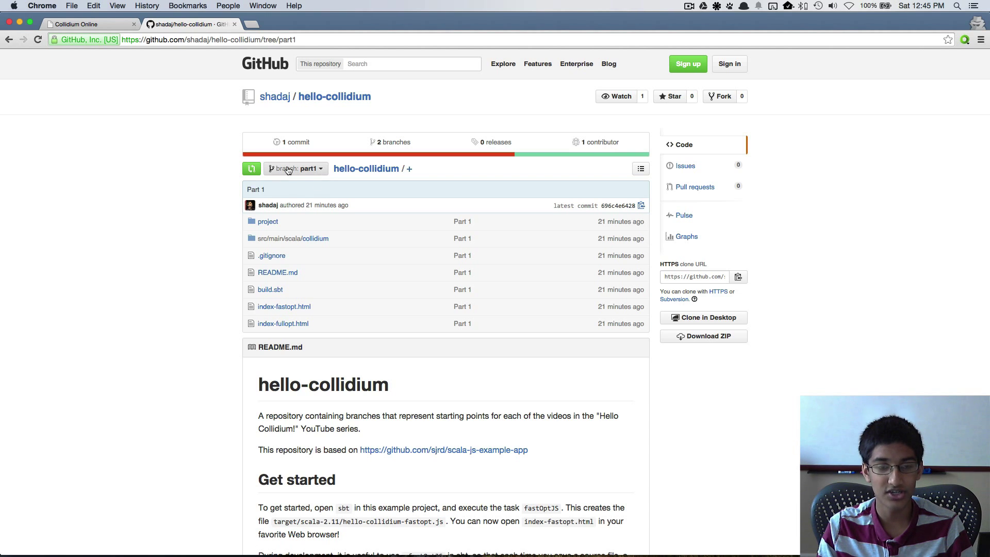
mouse_move(193, 211)
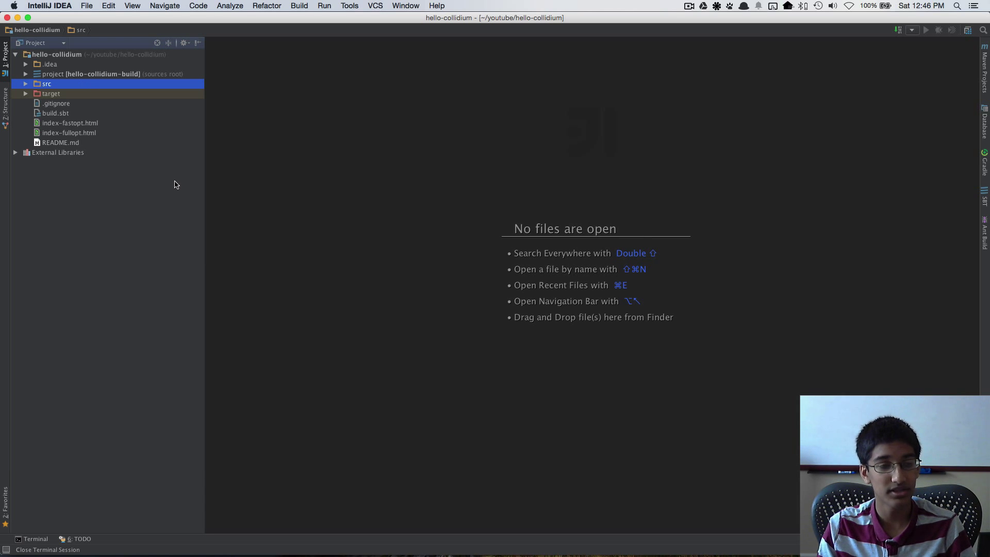
mouse_move(109, 127)
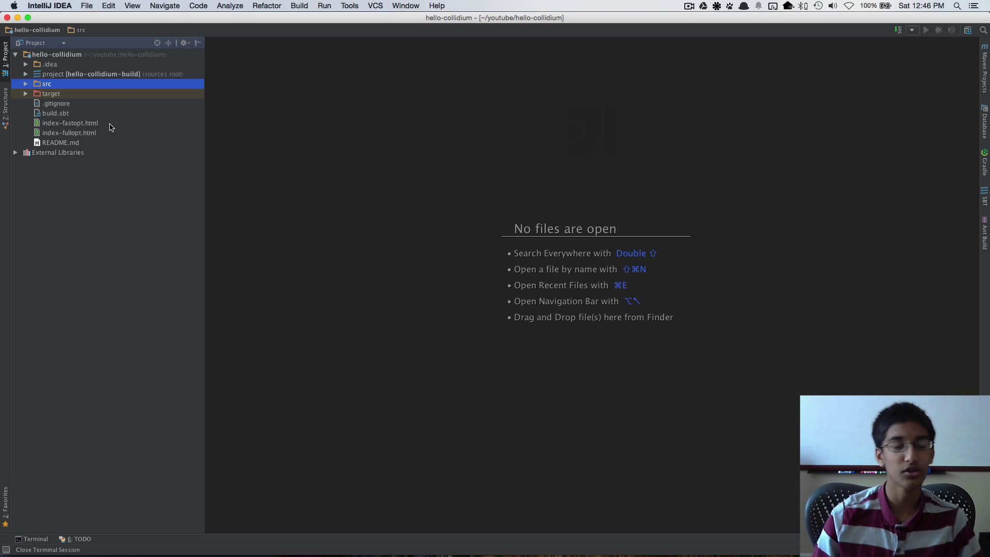
mouse_move(71, 112)
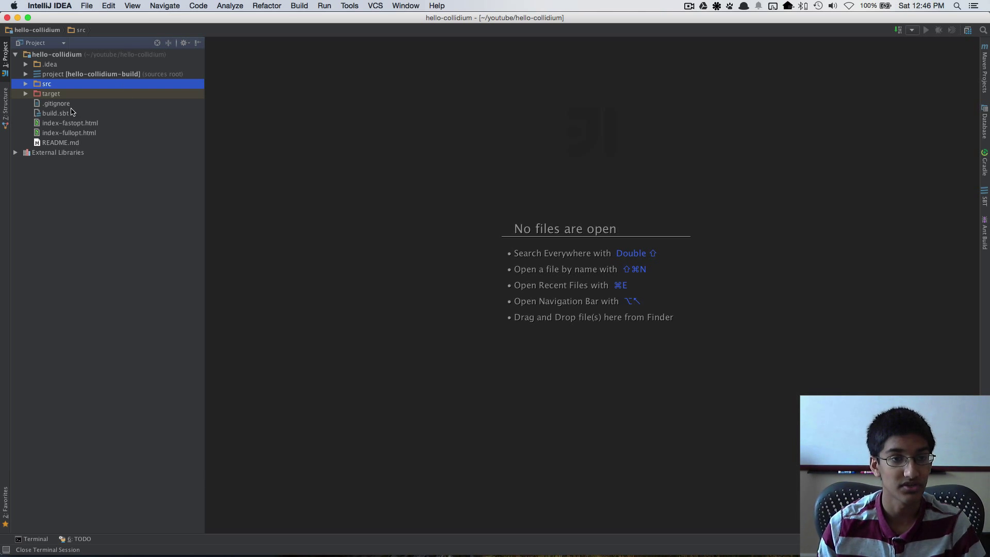
mouse_move(56, 133)
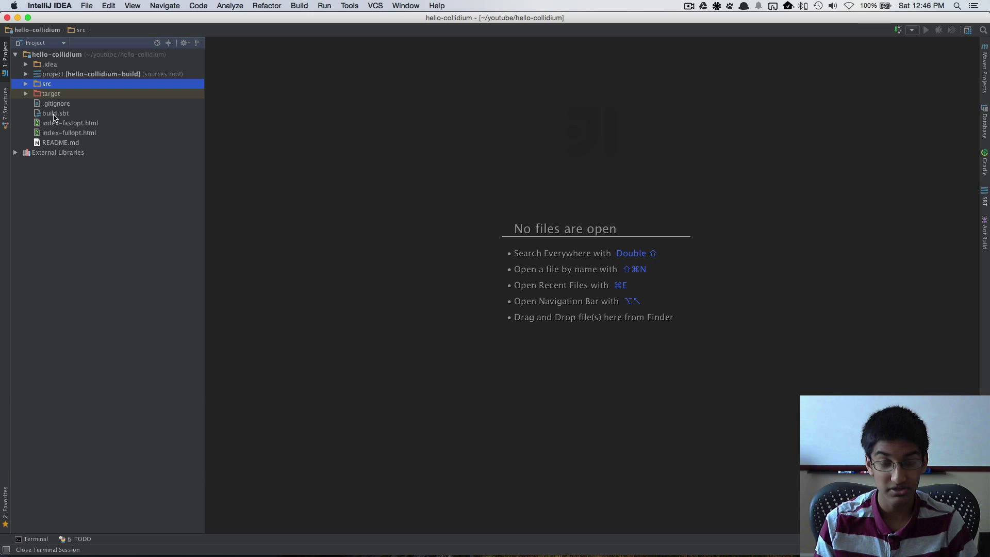
mouse_move(58, 118)
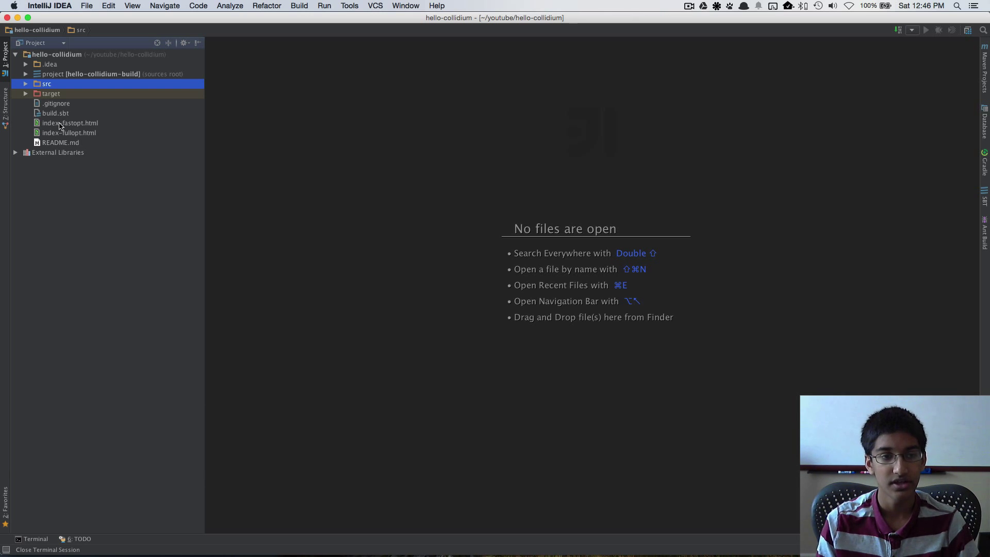
mouse_move(123, 124)
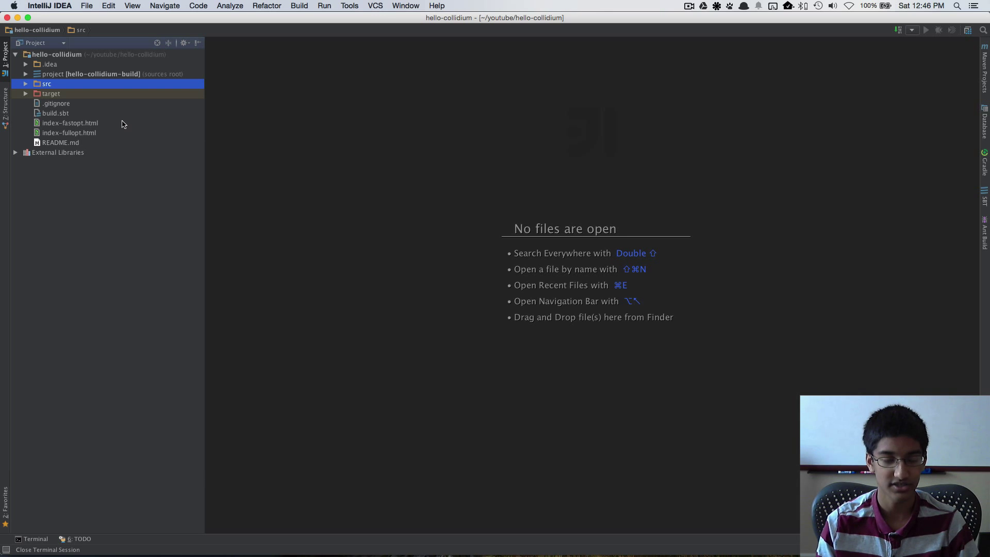
mouse_move(114, 139)
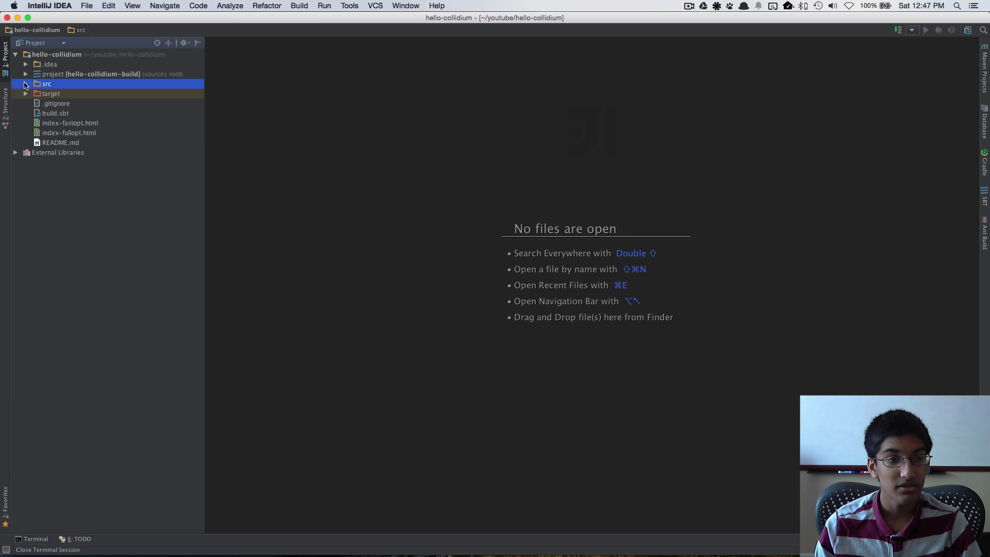
Open HelloCollidium.scala from src/main/scala/collidium and start a project terminal session.
left_click(24, 83)
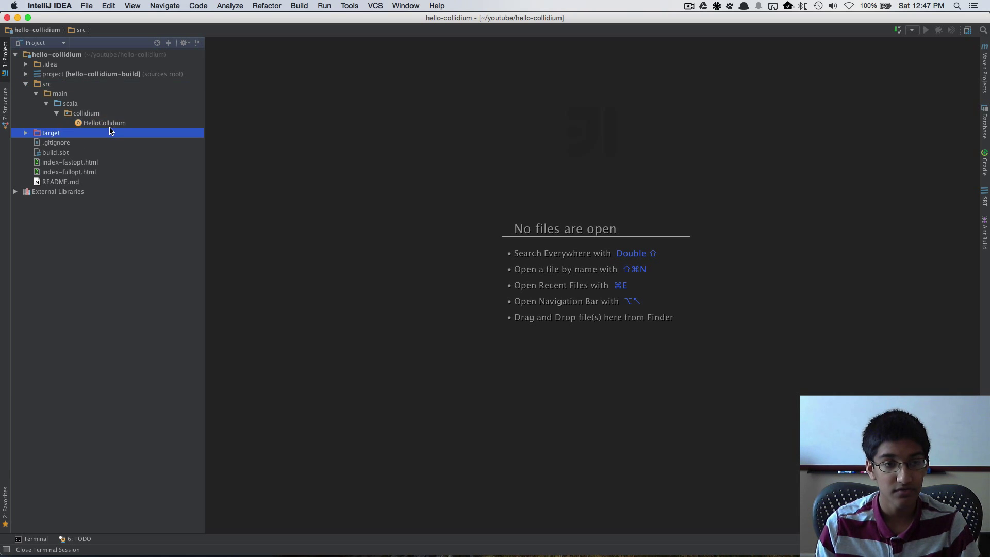
double_click(104, 123)
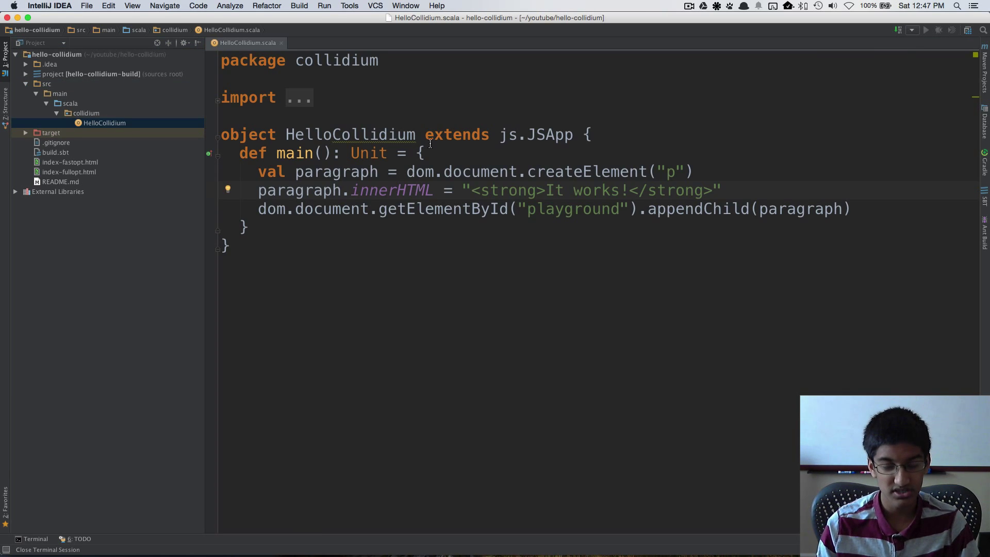
mouse_move(558, 143)
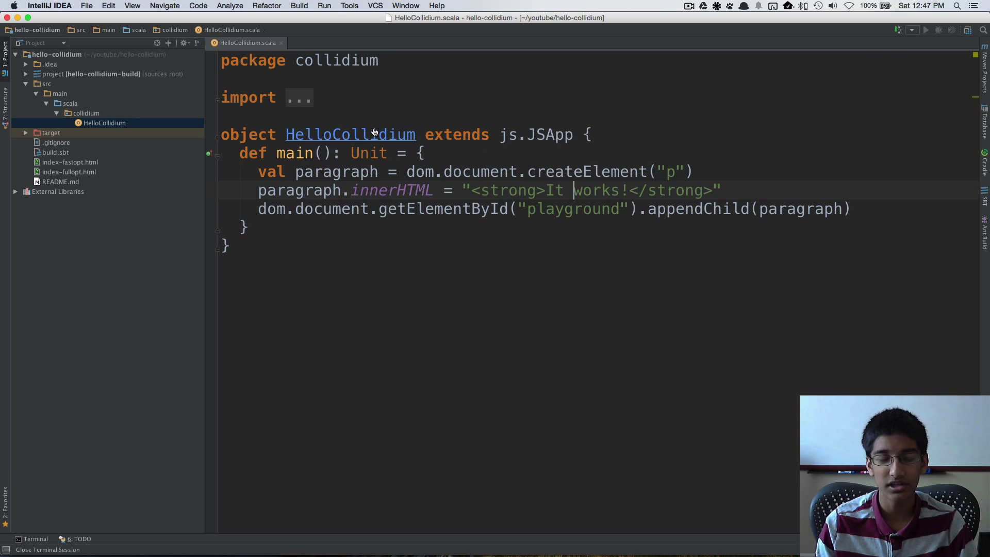
mouse_move(549, 135)
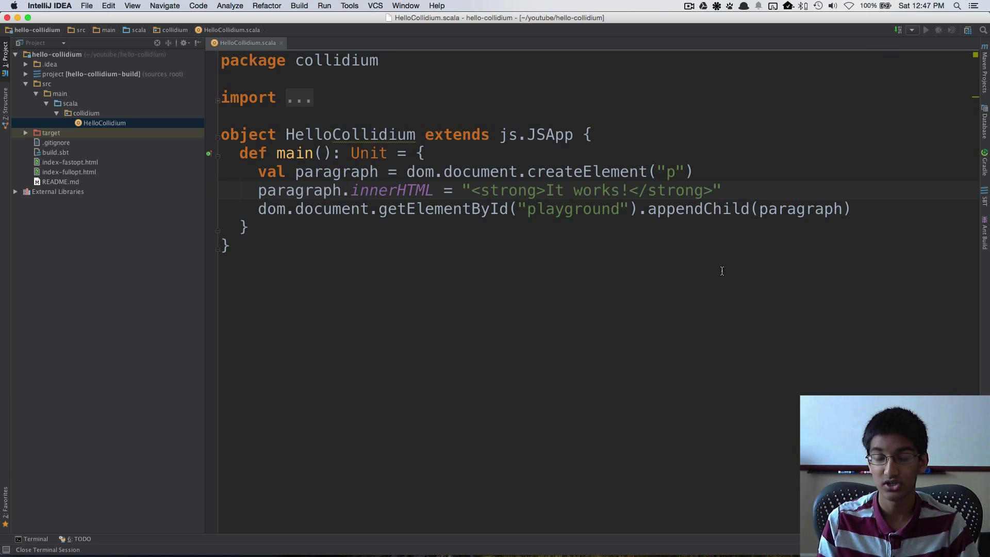
mouse_move(527, 194)
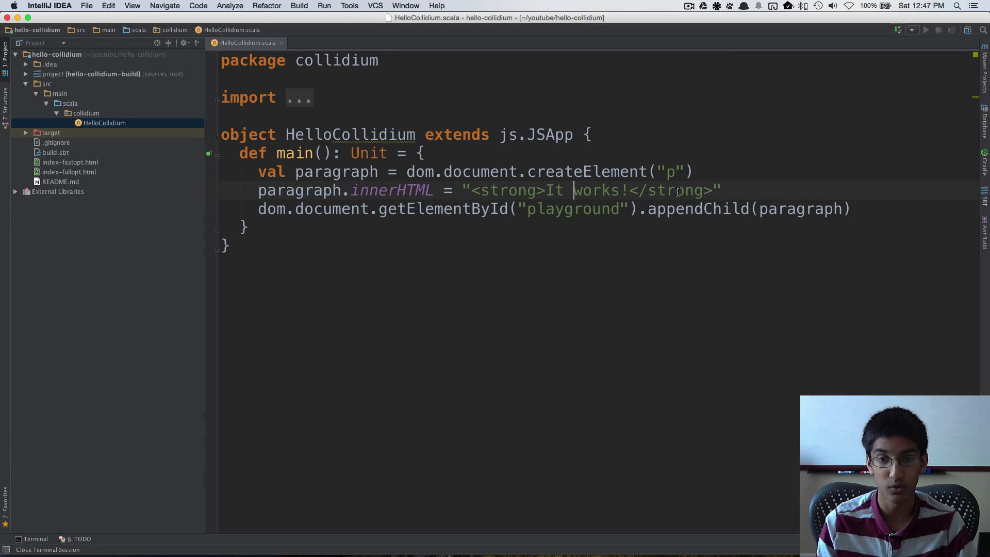
mouse_move(459, 200)
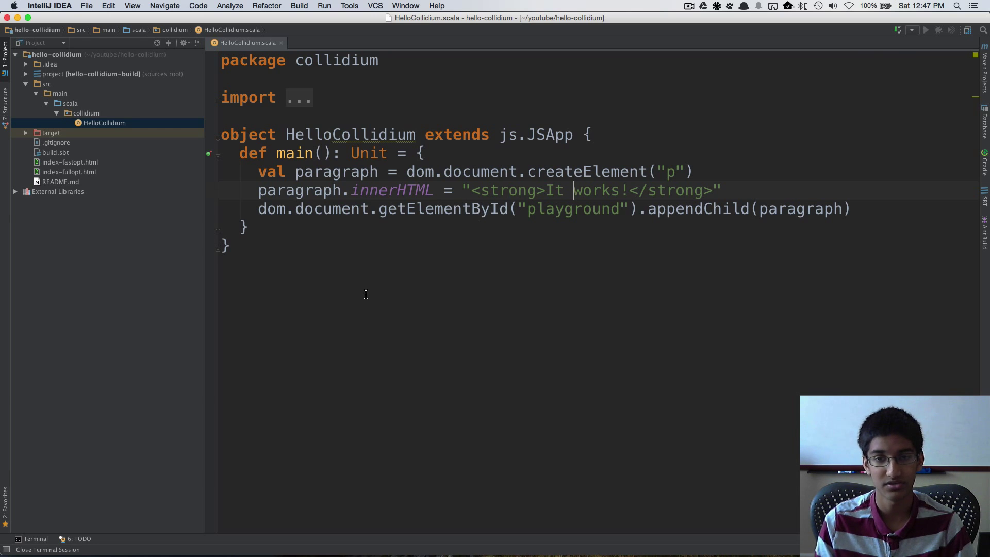
left_click(35, 538)
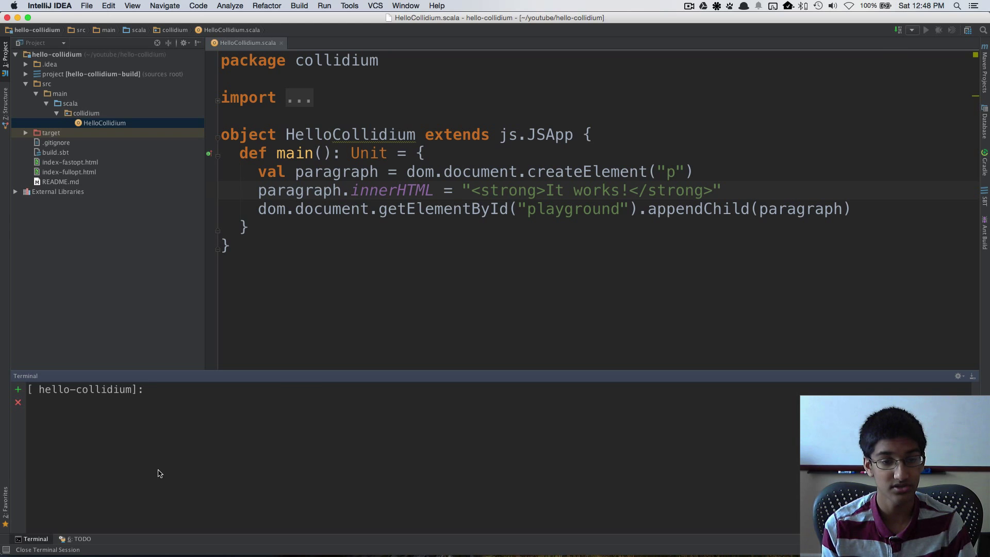
Run sbt ~fastOptJS, then open index-fastopt.html from a second terminal tab.
type("sbt")
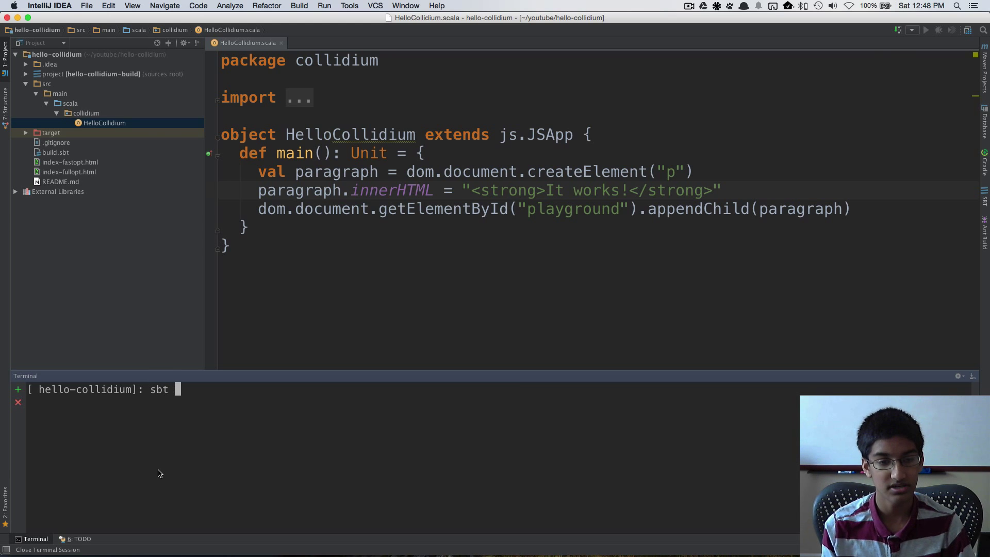
type("~fastOpt")
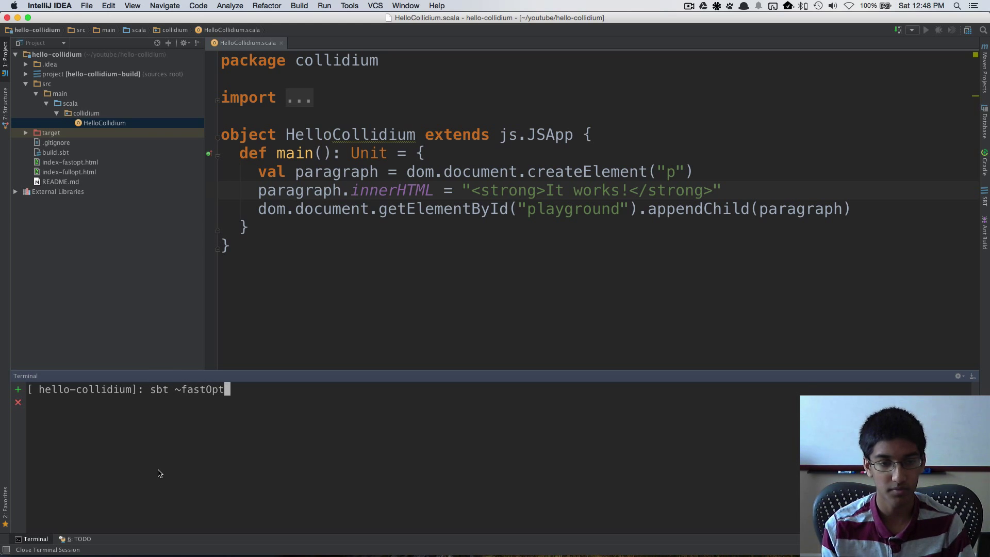
type("JS")
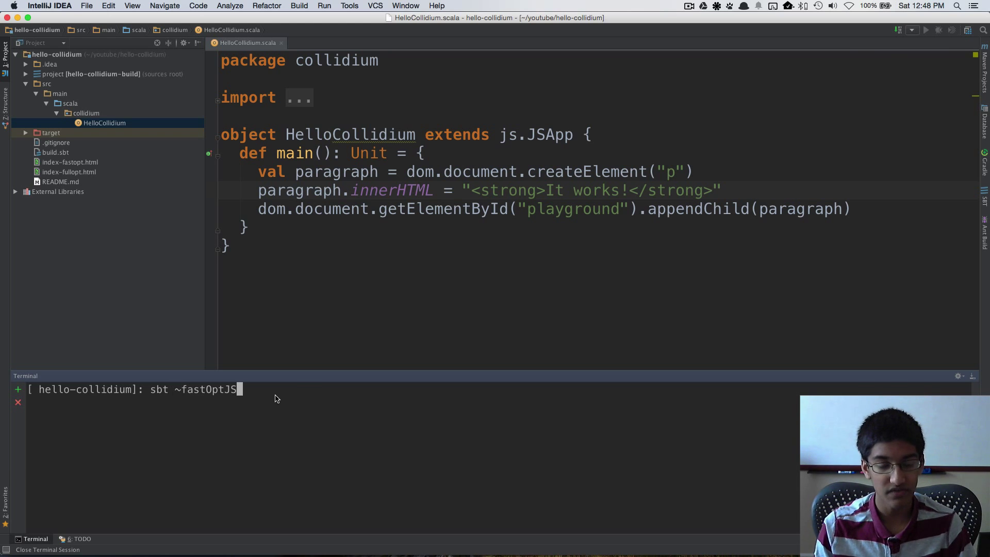
mouse_move(177, 389)
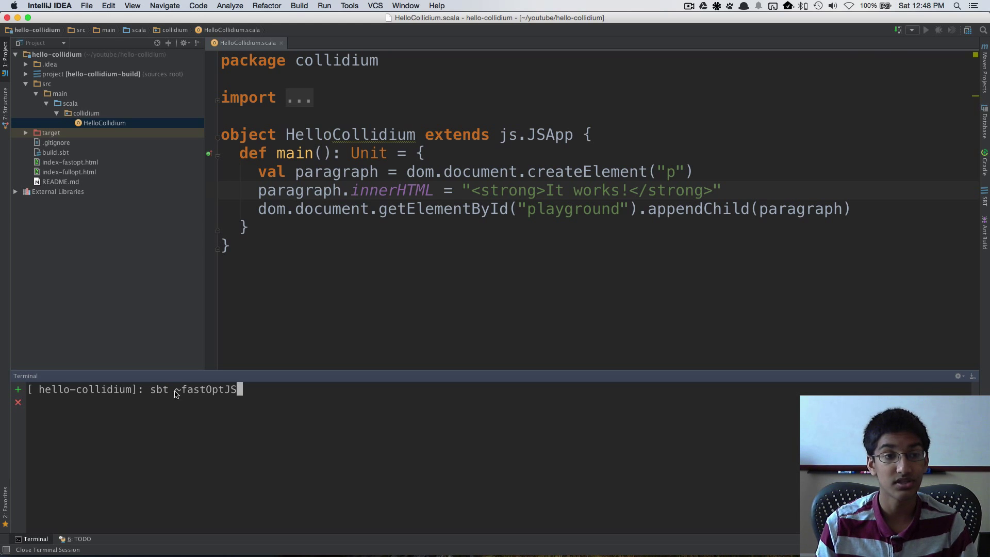
mouse_move(261, 400)
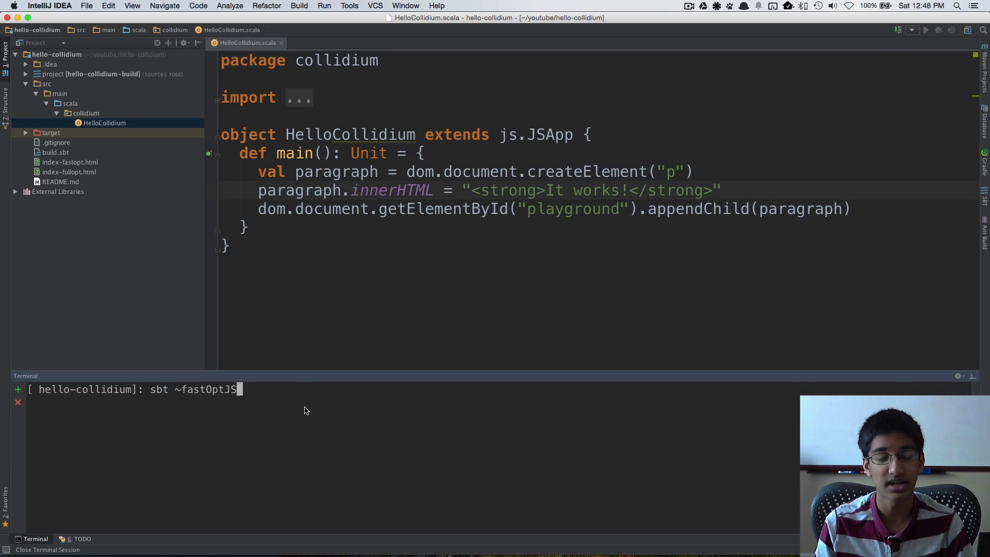
mouse_move(287, 495)
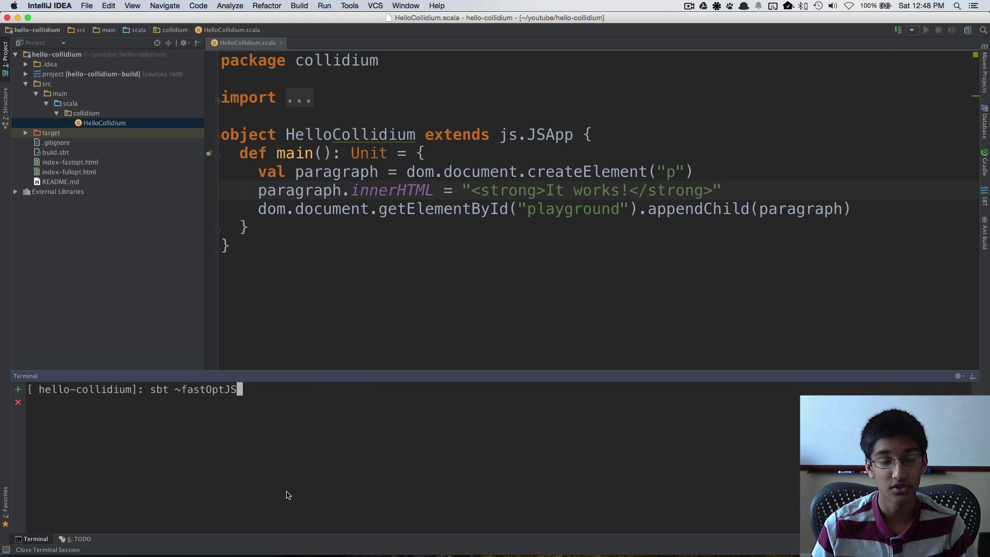
mouse_move(354, 398)
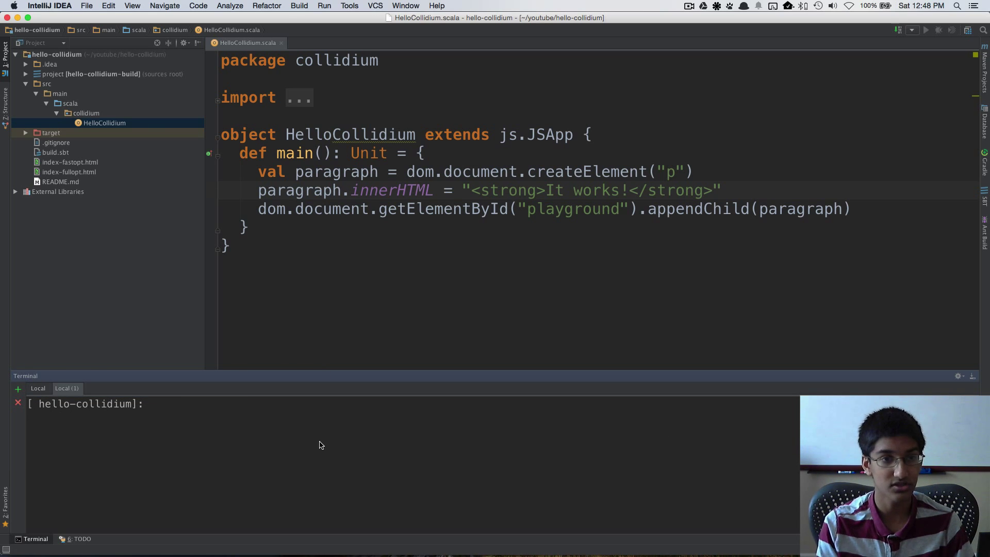
type("open index-f")
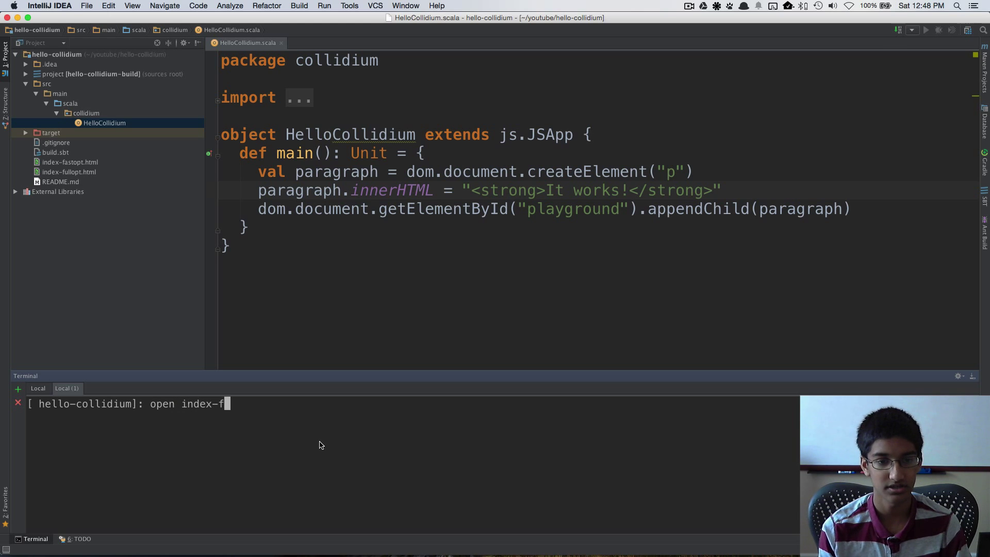
type("astopt.html")
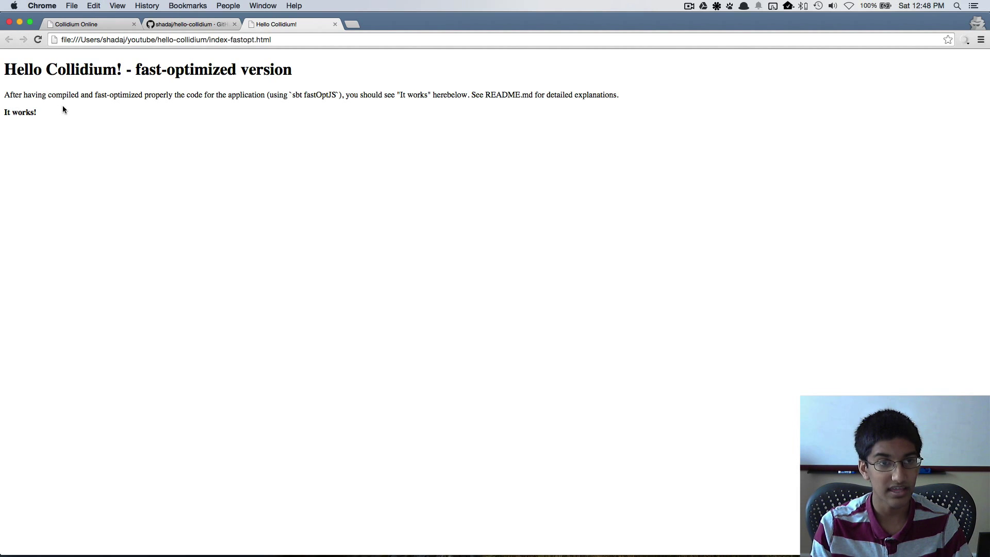
mouse_move(113, 223)
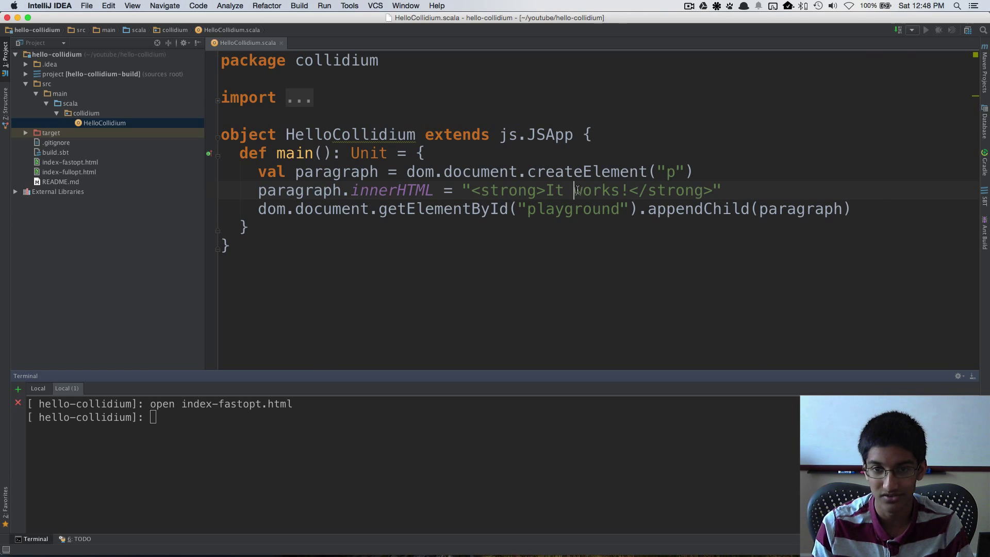
Insert 'really' into the innerHTML string so it reads 'It really works!'.
type("really")
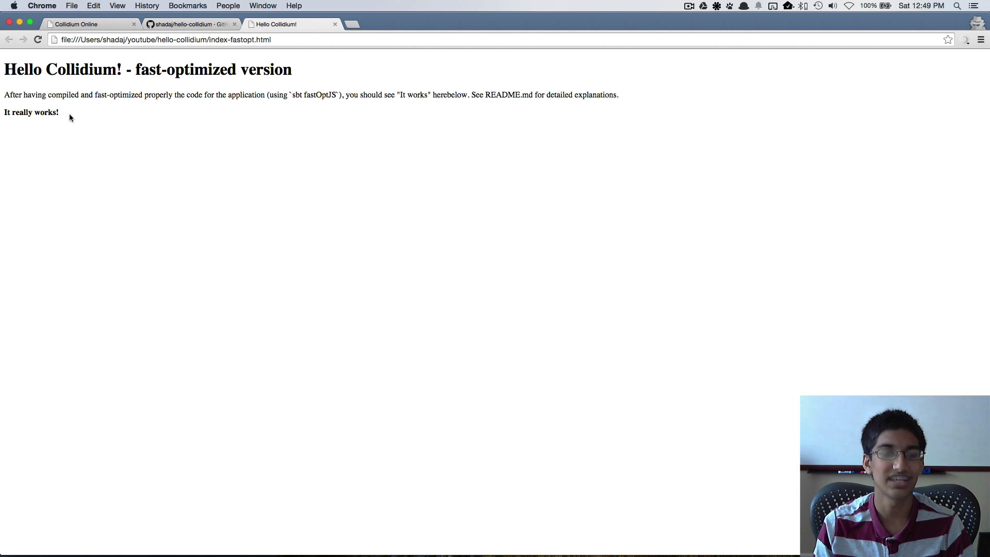
mouse_move(56, 147)
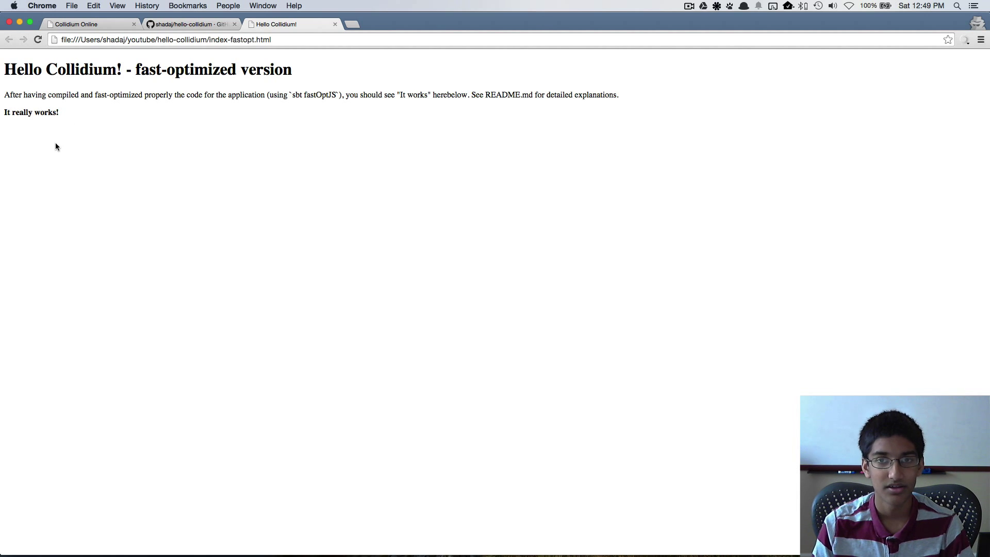